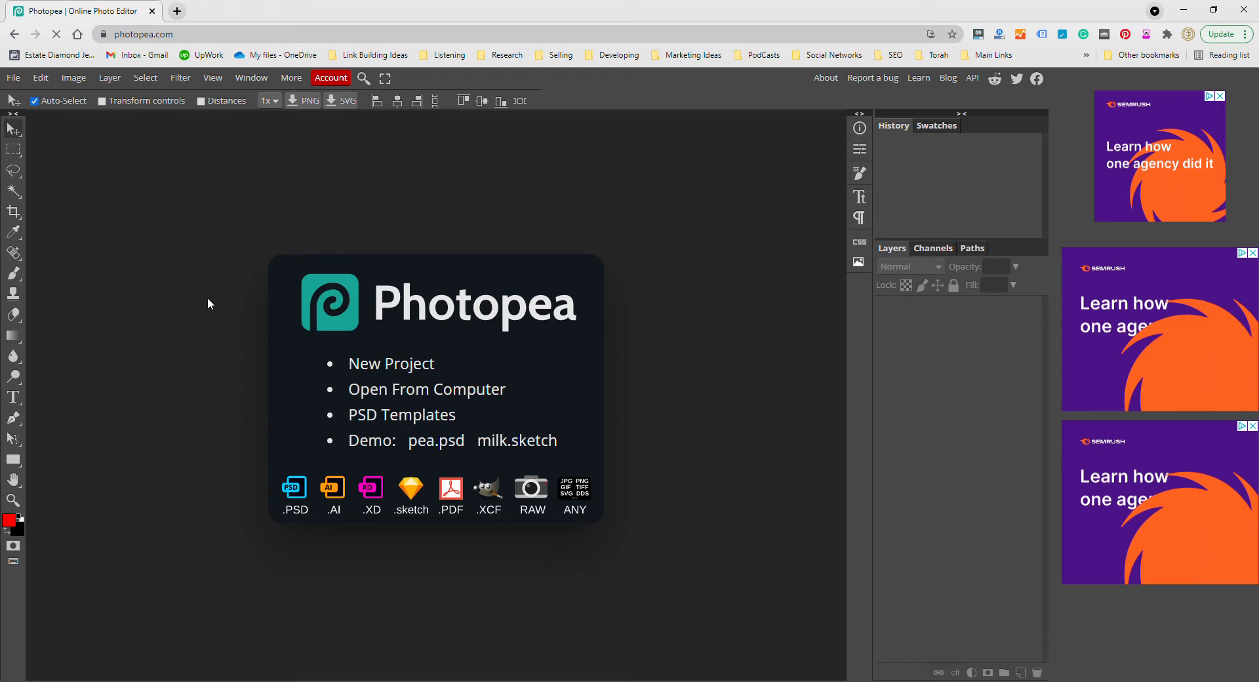
{"action": "mouse_move", "coordinate": [518, 441]}
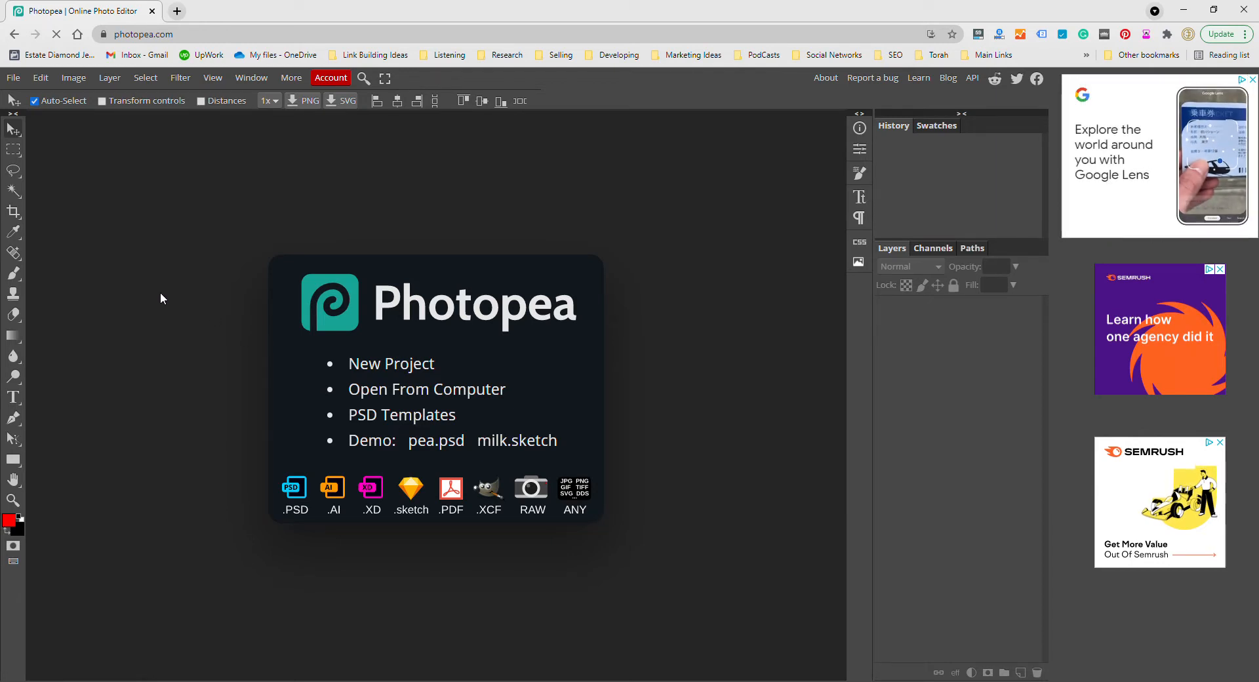
{"action": "mouse_move", "coordinate": [156, 288]}
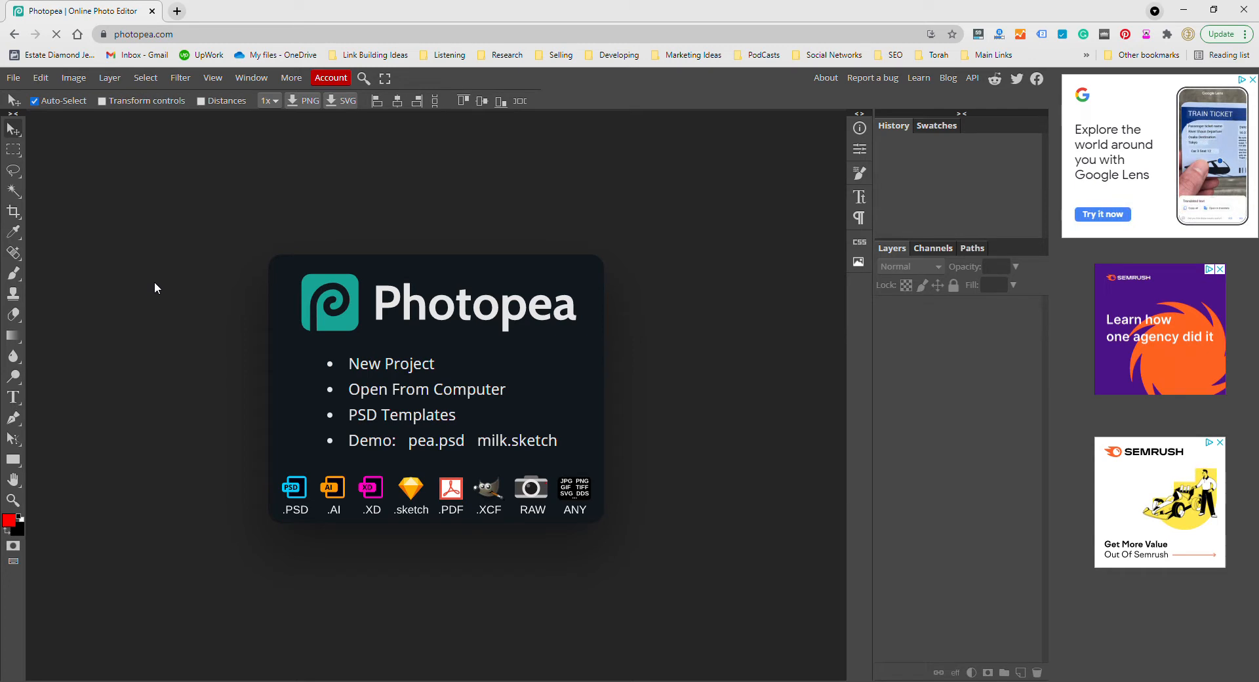
{"action": "mouse_move", "coordinate": [169, 304]}
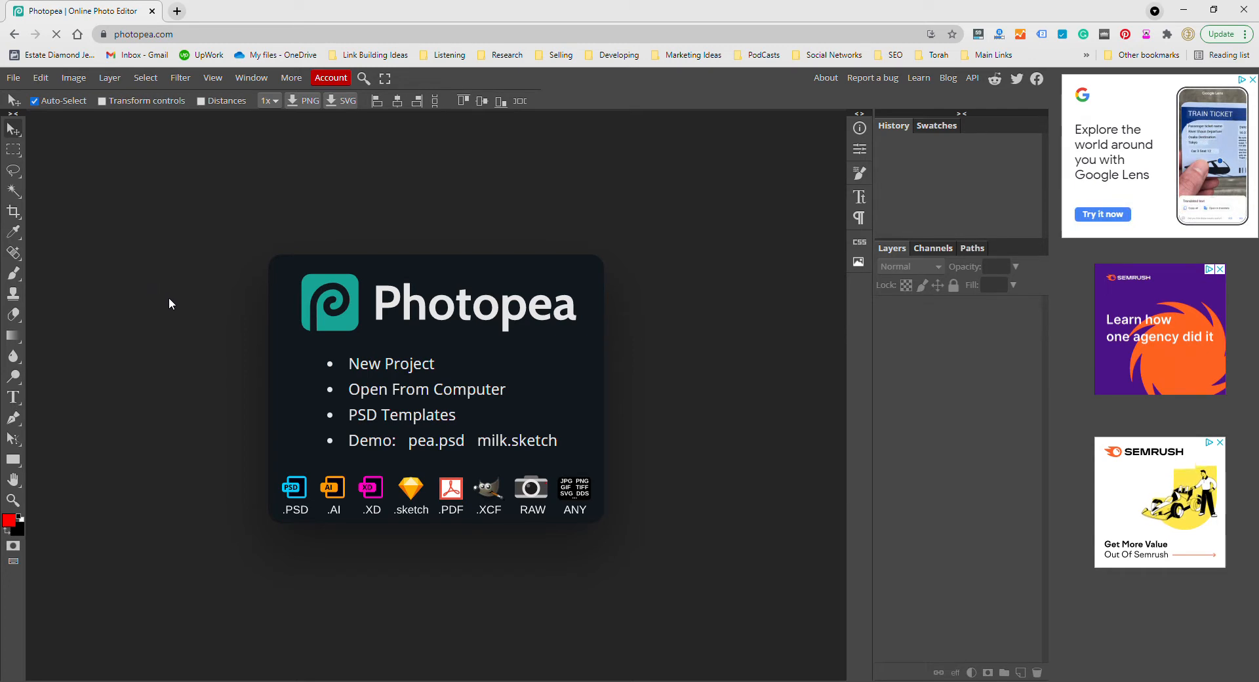
{"action": "mouse_move", "coordinate": [121, 227]}
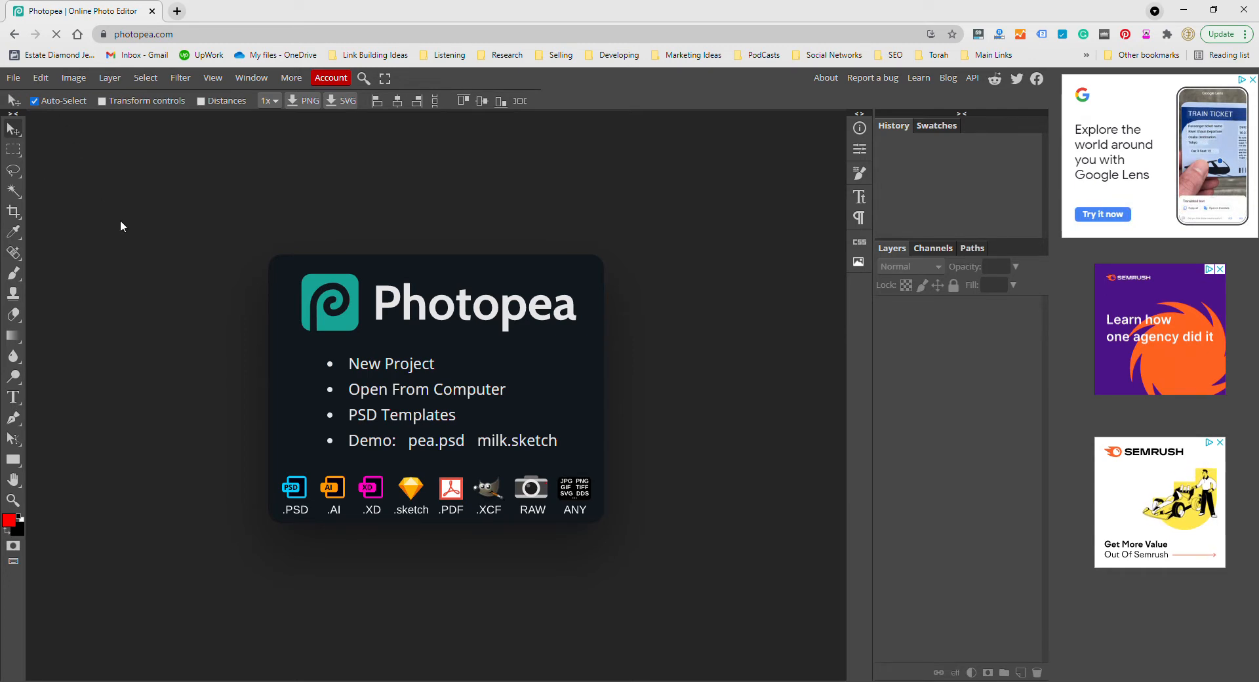
{"action": "mouse_move", "coordinate": [134, 246]}
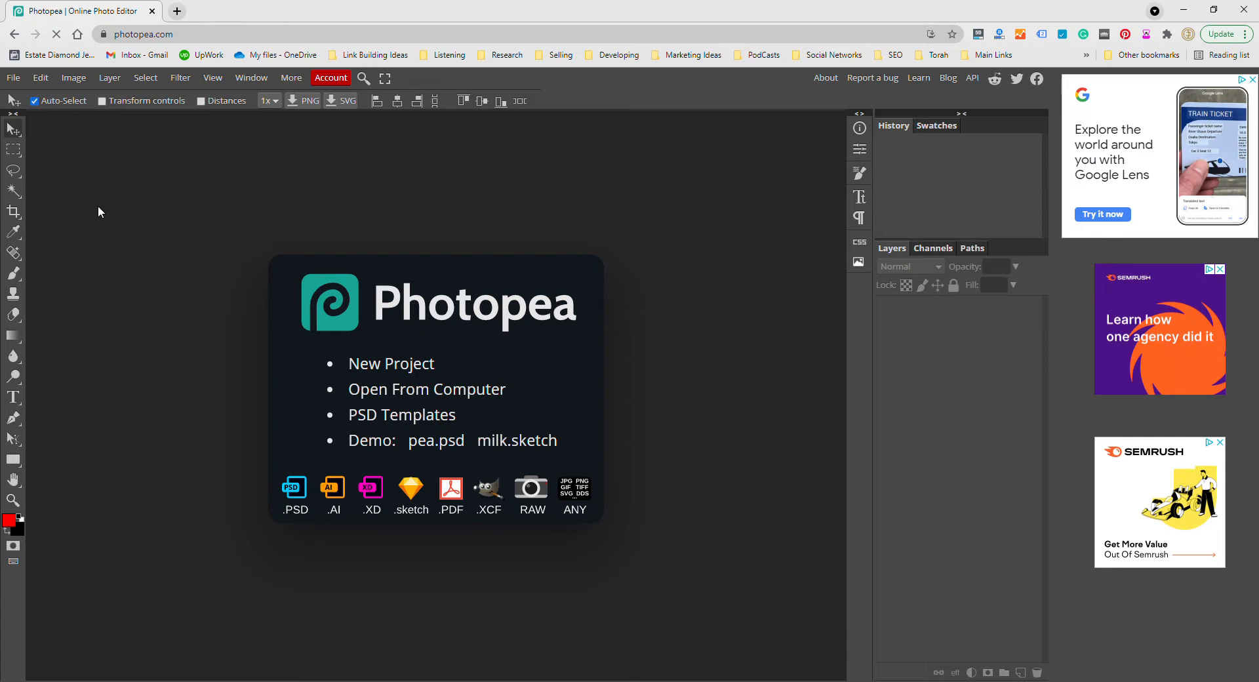
{"action": "mouse_move", "coordinate": [133, 233]}
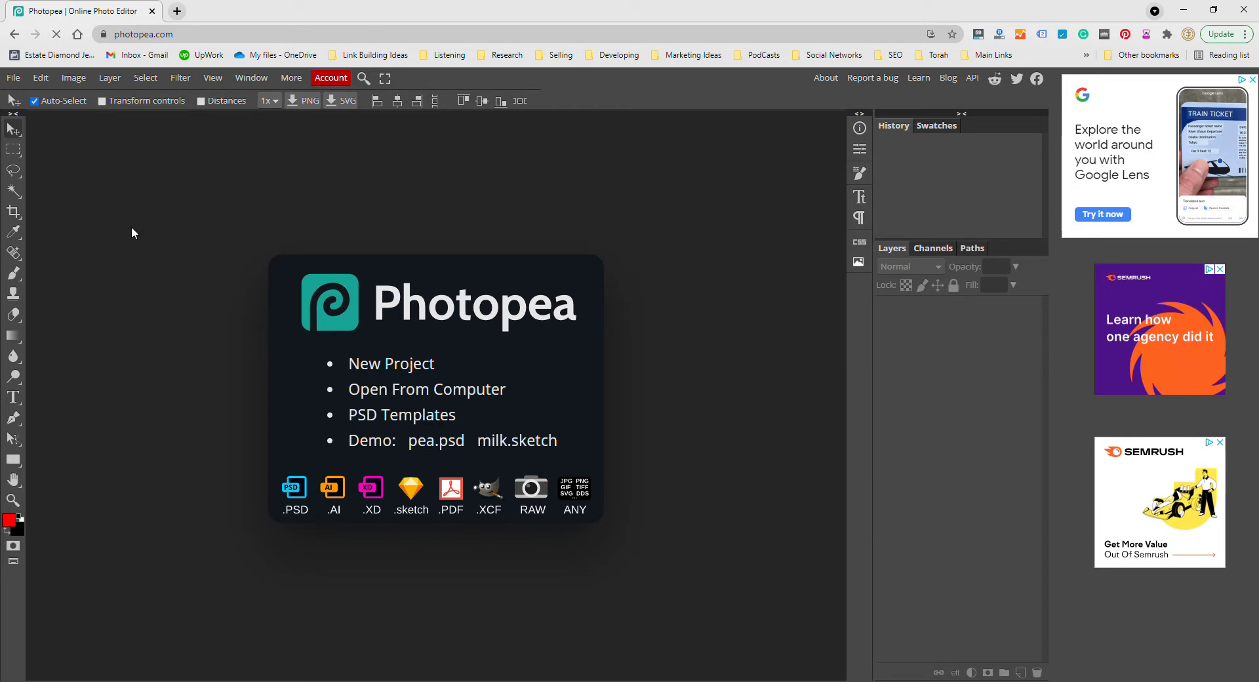
{"action": "mouse_move", "coordinate": [129, 228]}
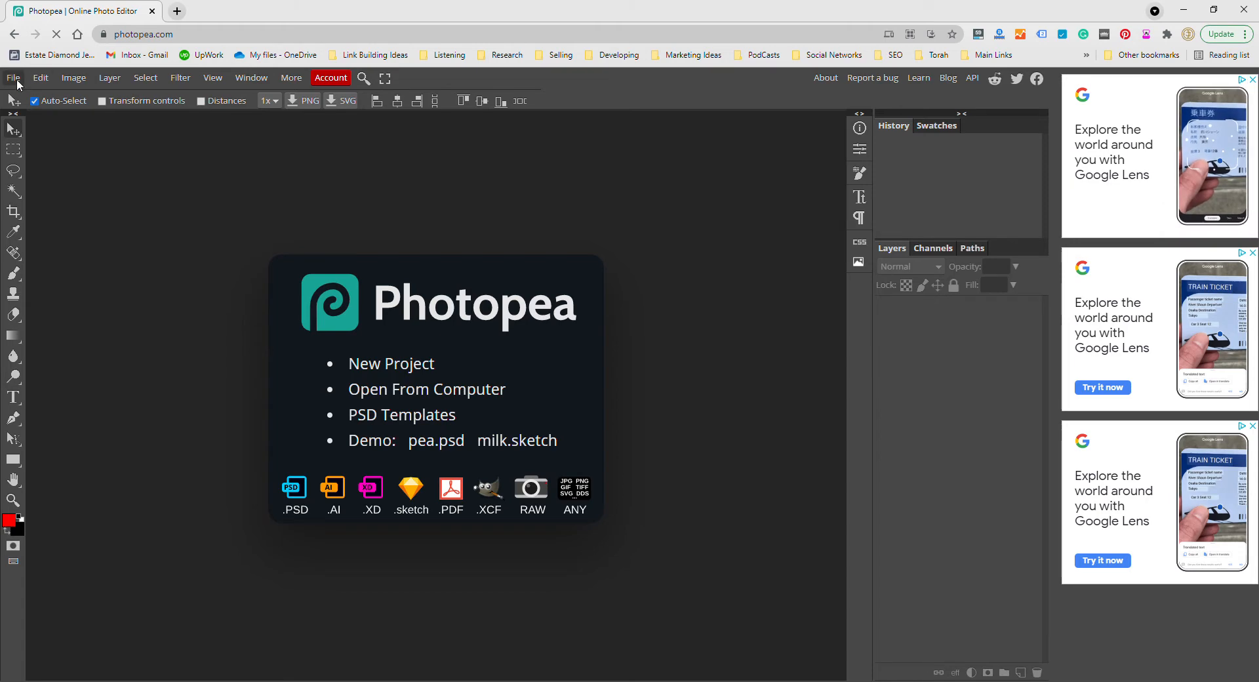
Create a new 1000 × 563 pixel project with a white background
{"action": "left_click", "coordinate": [11, 78]}
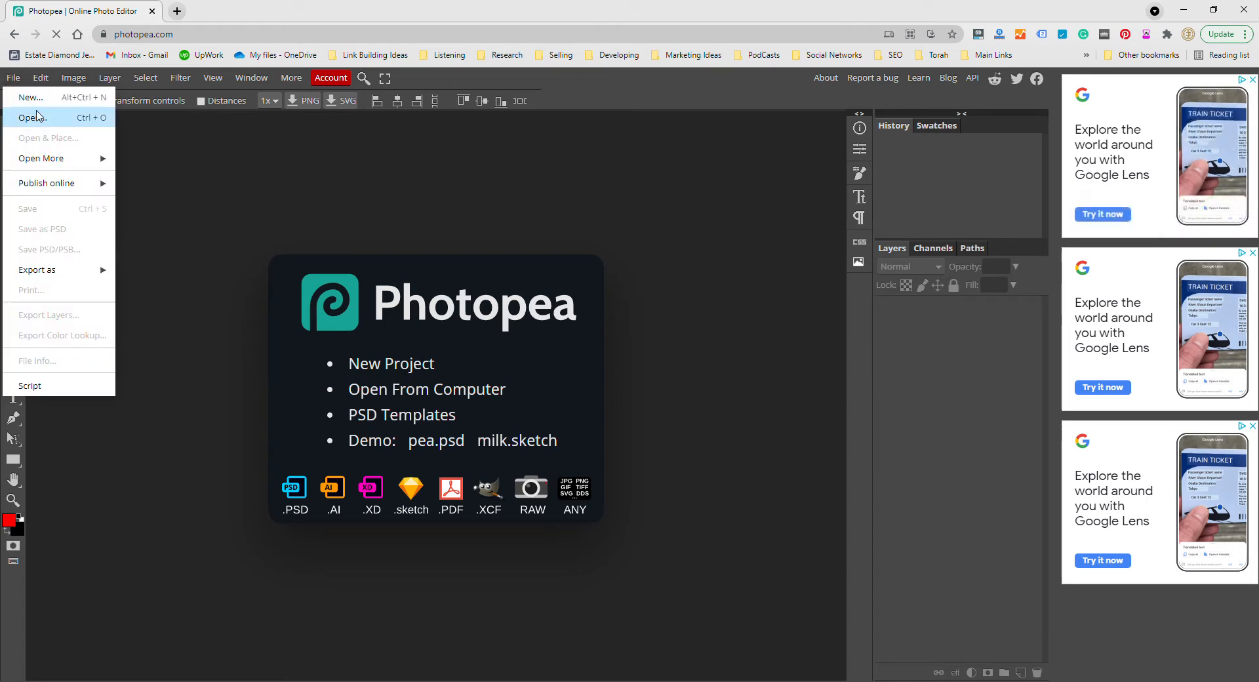
{"action": "left_click", "coordinate": [30, 96]}
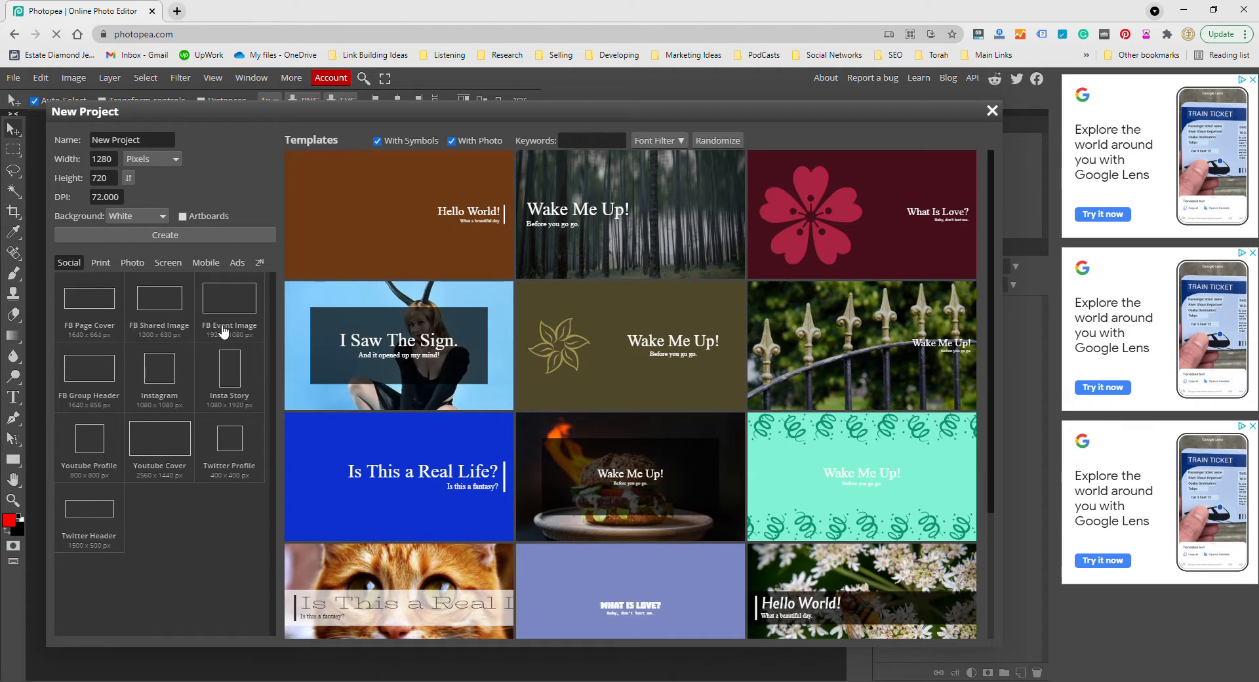
{"action": "left_click", "coordinate": [102, 158]}
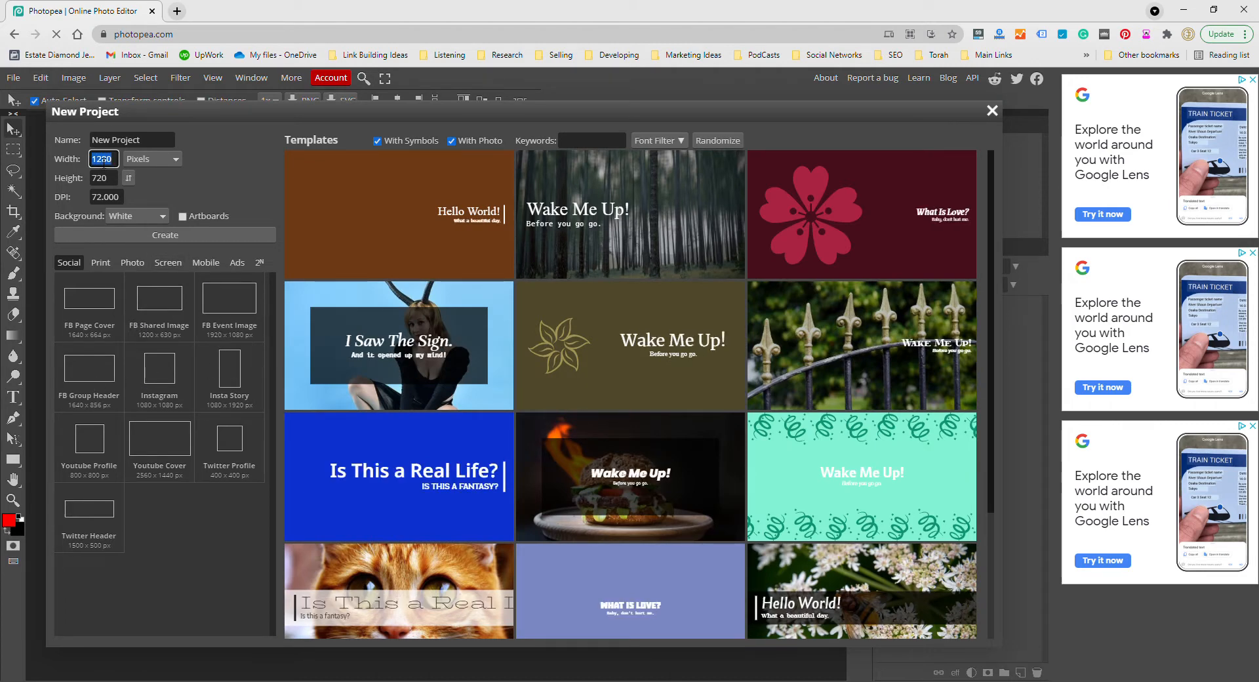
{"action": "type", "text": "1000"}
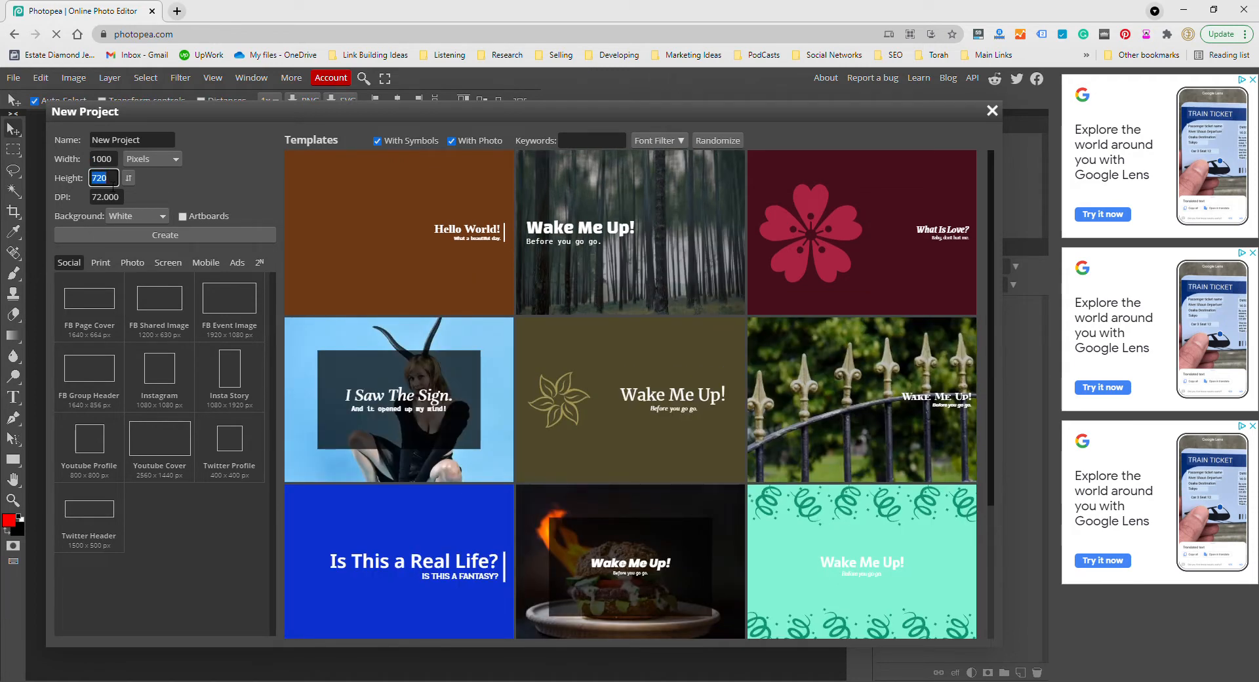
{"action": "type", "text": "563"}
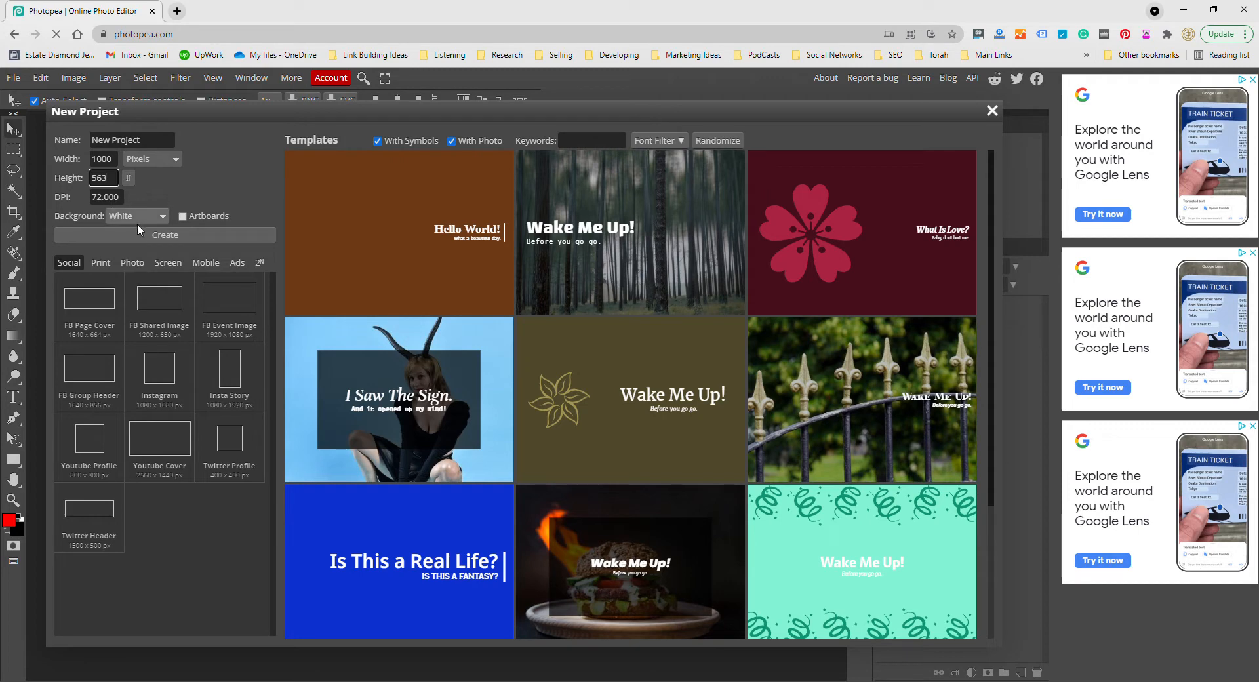
{"action": "scroll", "scroll_direction": "down", "scroll_amount": 3}
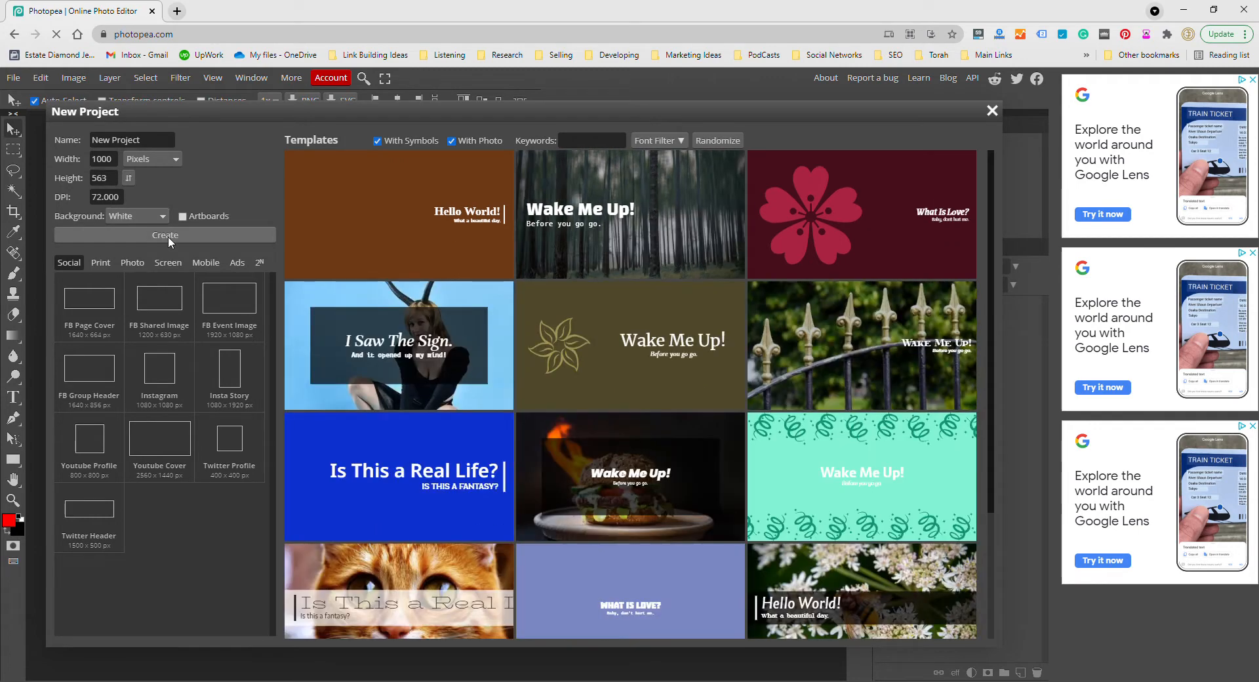
{"action": "left_click", "coordinate": [164, 235]}
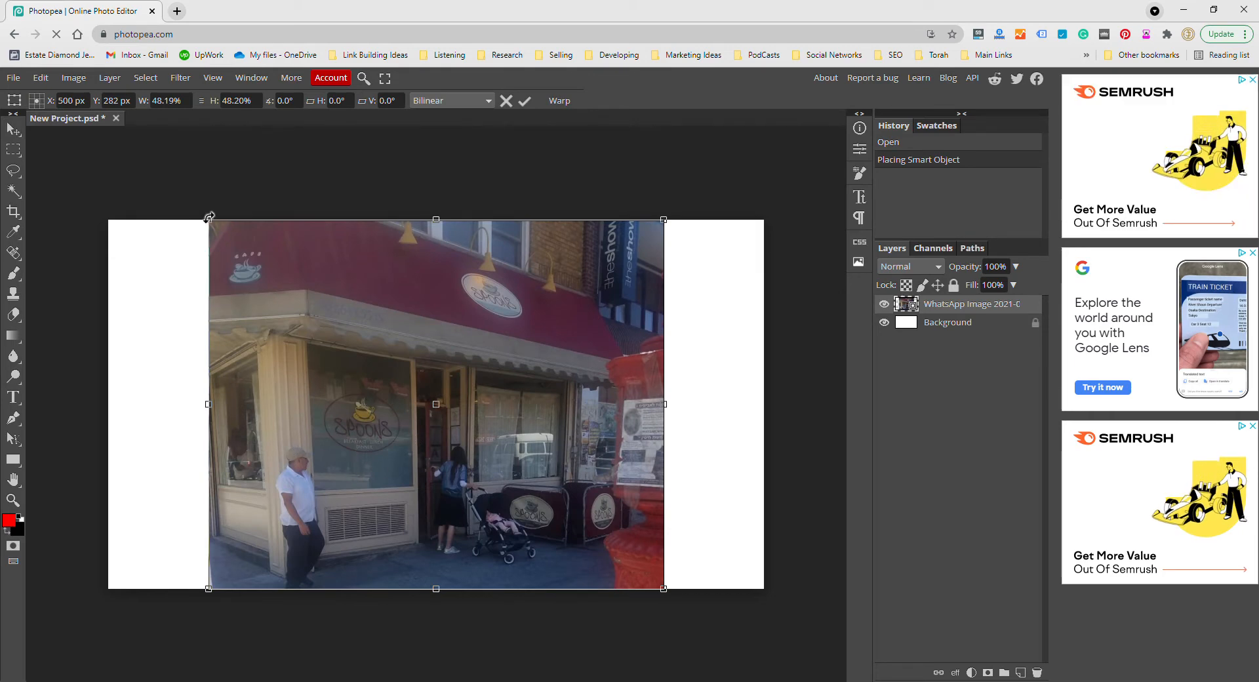
Stretch the placed storefront photo toward upper-left and lower-right until it covers the canvas
{"action": "left_click_drag", "start_coordinate": [208, 218], "coordinate": [153, 168]}
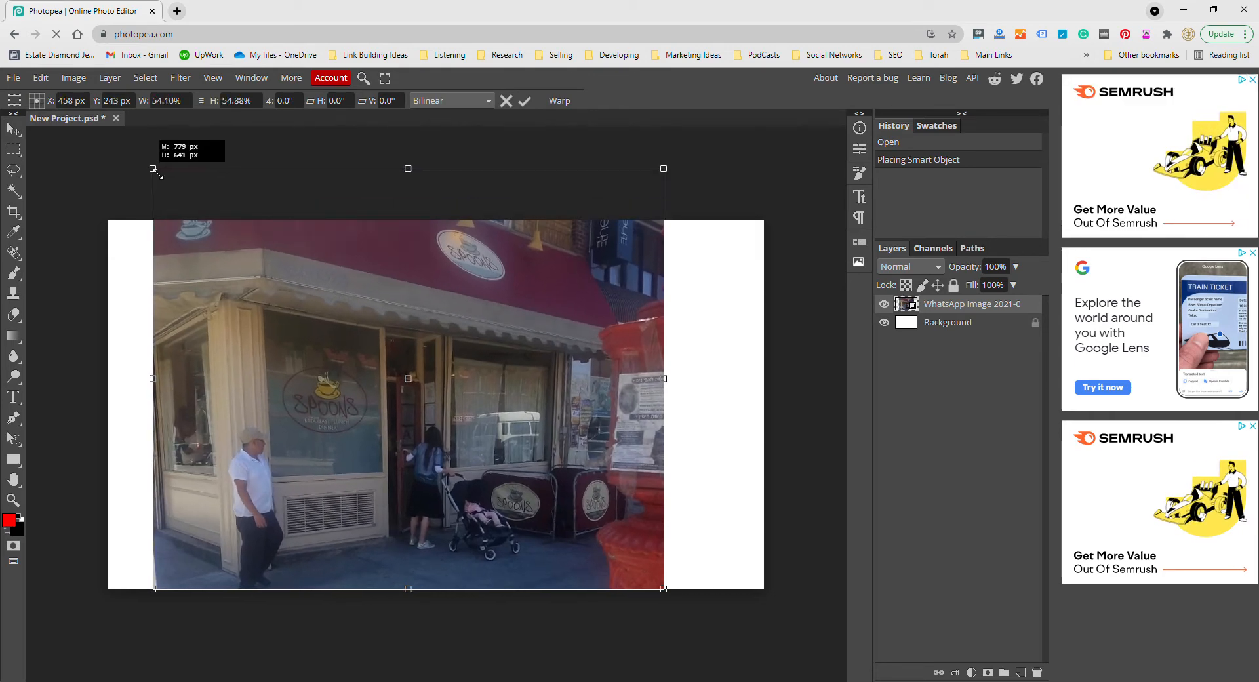
{"action": "left_click_drag", "start_coordinate": [154, 168], "coordinate": [115, 143]}
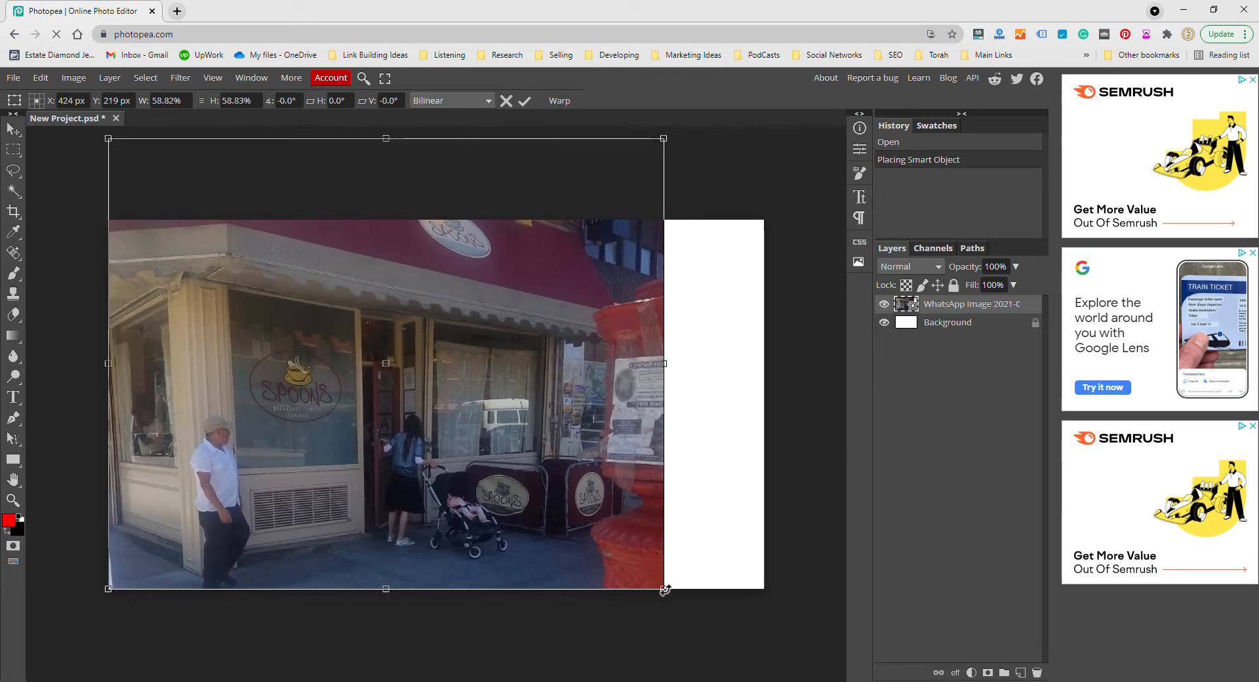
{"action": "left_click_drag", "start_coordinate": [663, 589], "coordinate": [693, 613]}
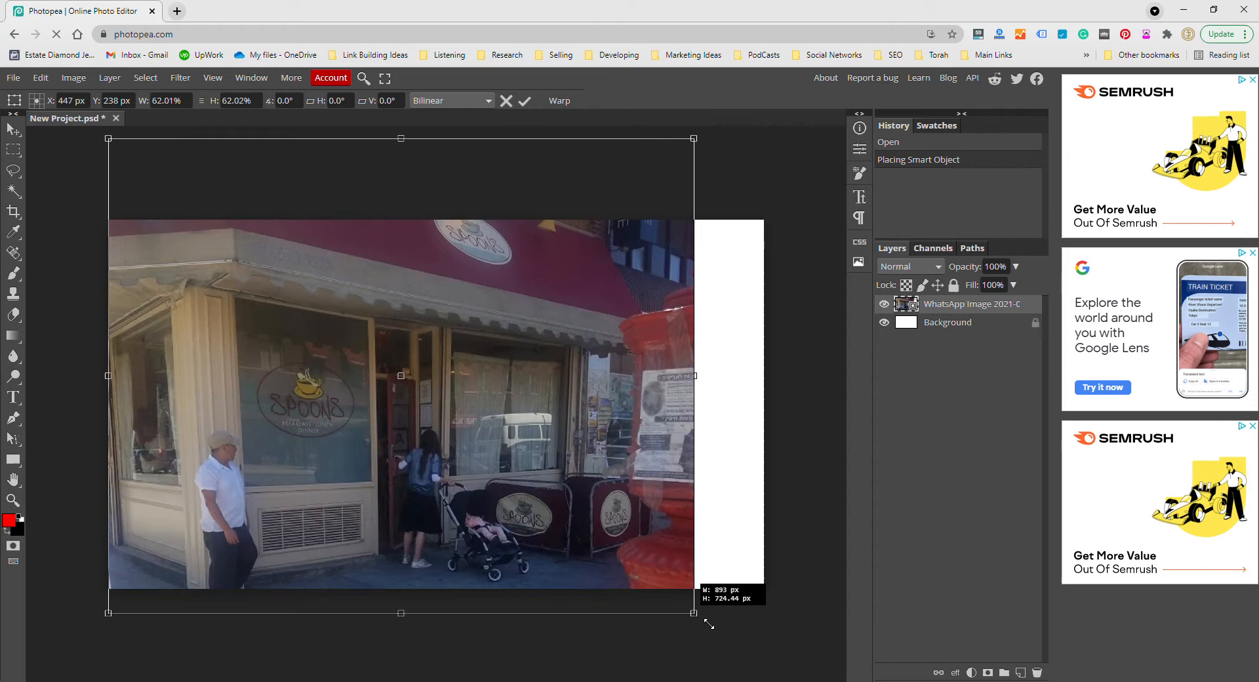
{"action": "left_click_drag", "start_coordinate": [694, 612], "coordinate": [760, 667]}
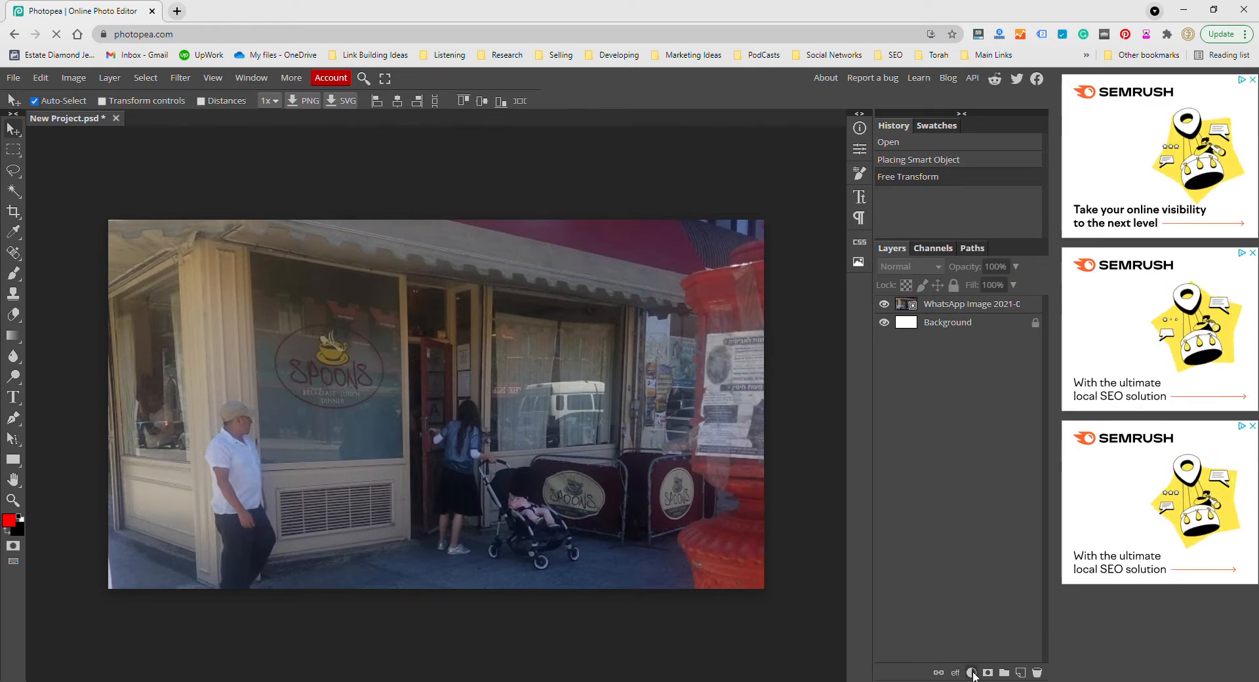
Add a Curves adjustment layer from the Layers panel's adjustment button
{"action": "left_click", "coordinate": [972, 672]}
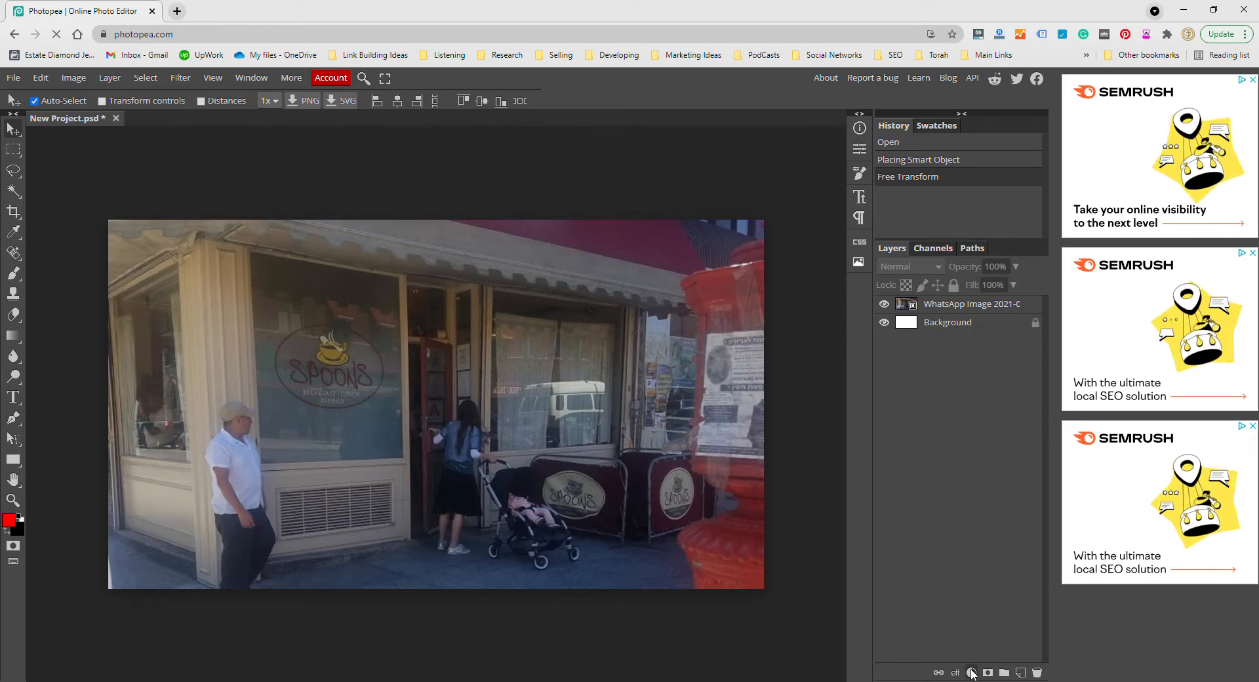
{"action": "left_click", "coordinate": [972, 672]}
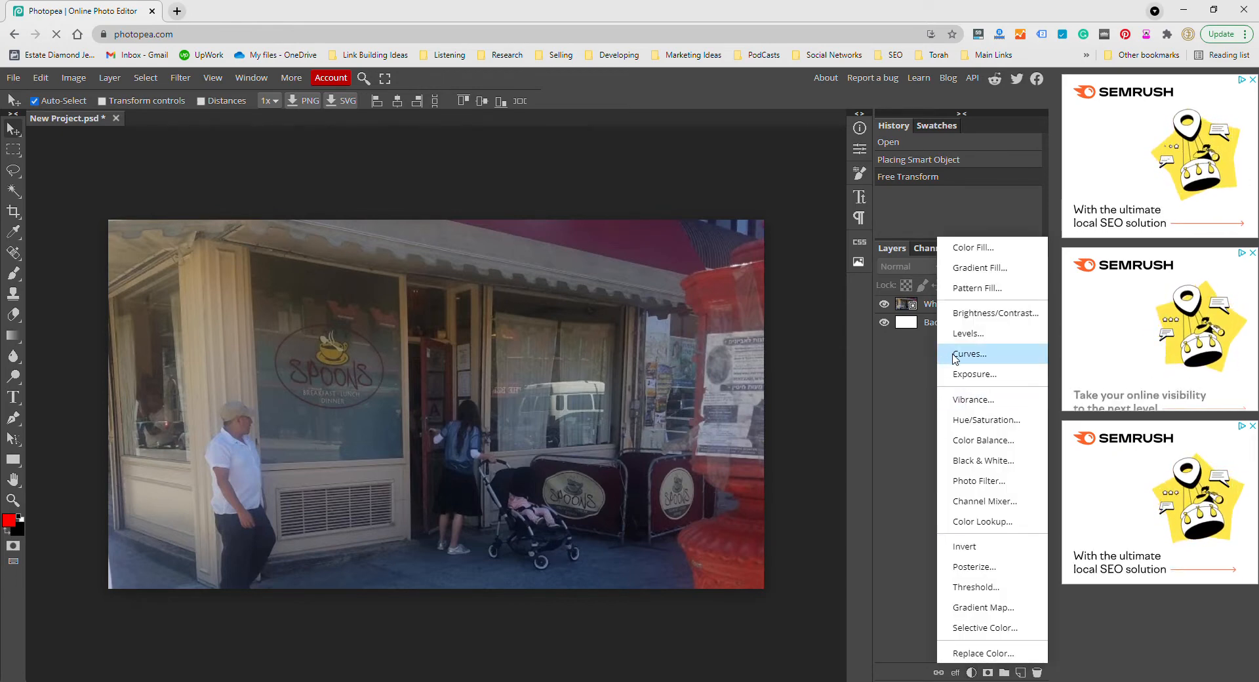
{"action": "left_click", "coordinate": [969, 354]}
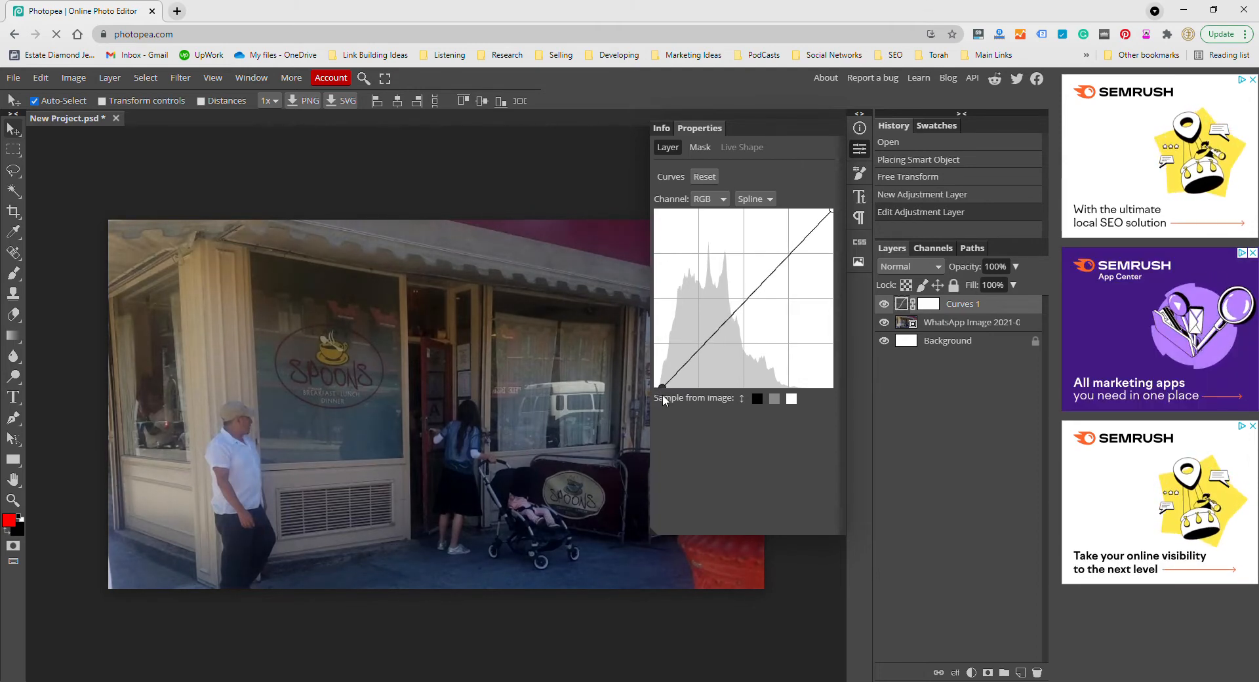
Move the curve's dark and highlight endpoints inward, then close the Curves properties
{"action": "left_click_drag", "start_coordinate": [663, 386], "coordinate": [669, 371]}
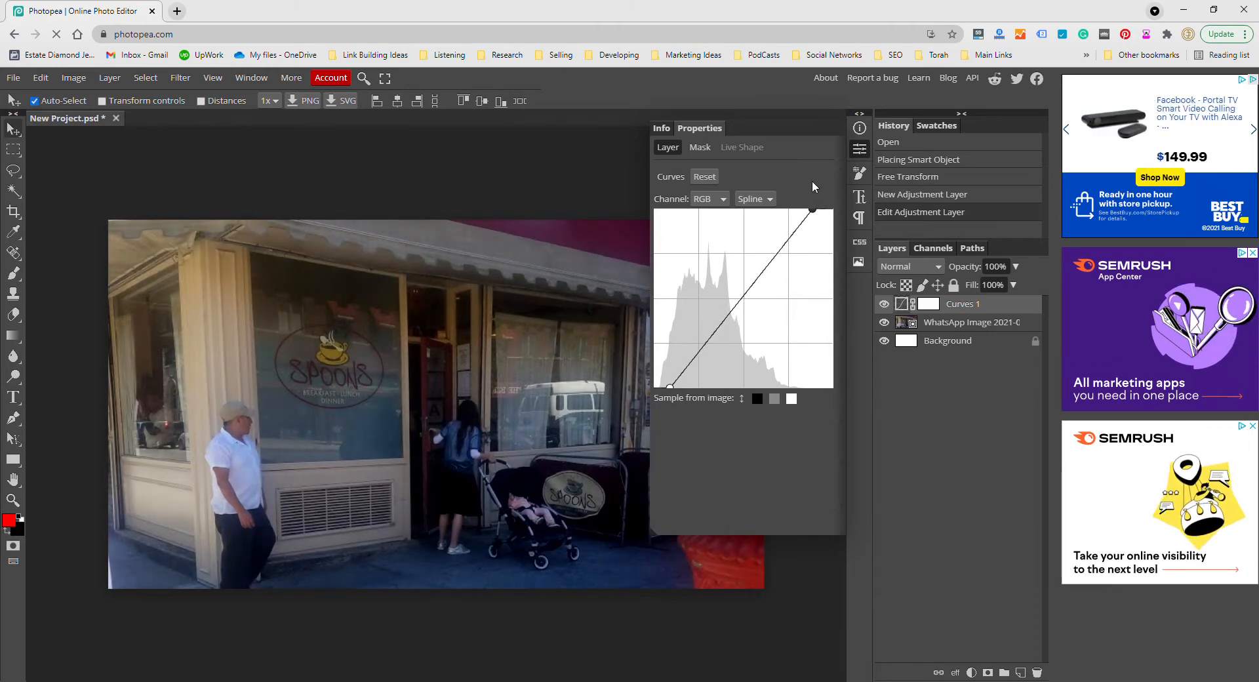
{"action": "left_click_drag", "start_coordinate": [814, 208], "coordinate": [787, 207]}
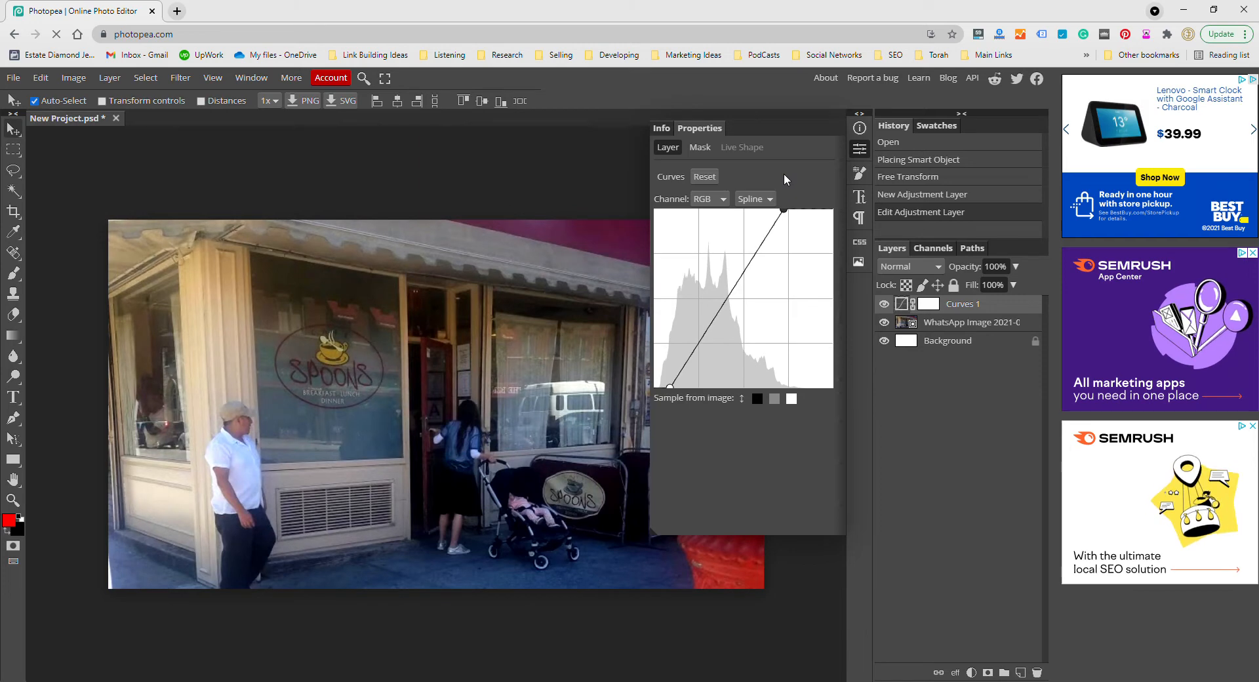
{"action": "mouse_move", "coordinate": [808, 448]}
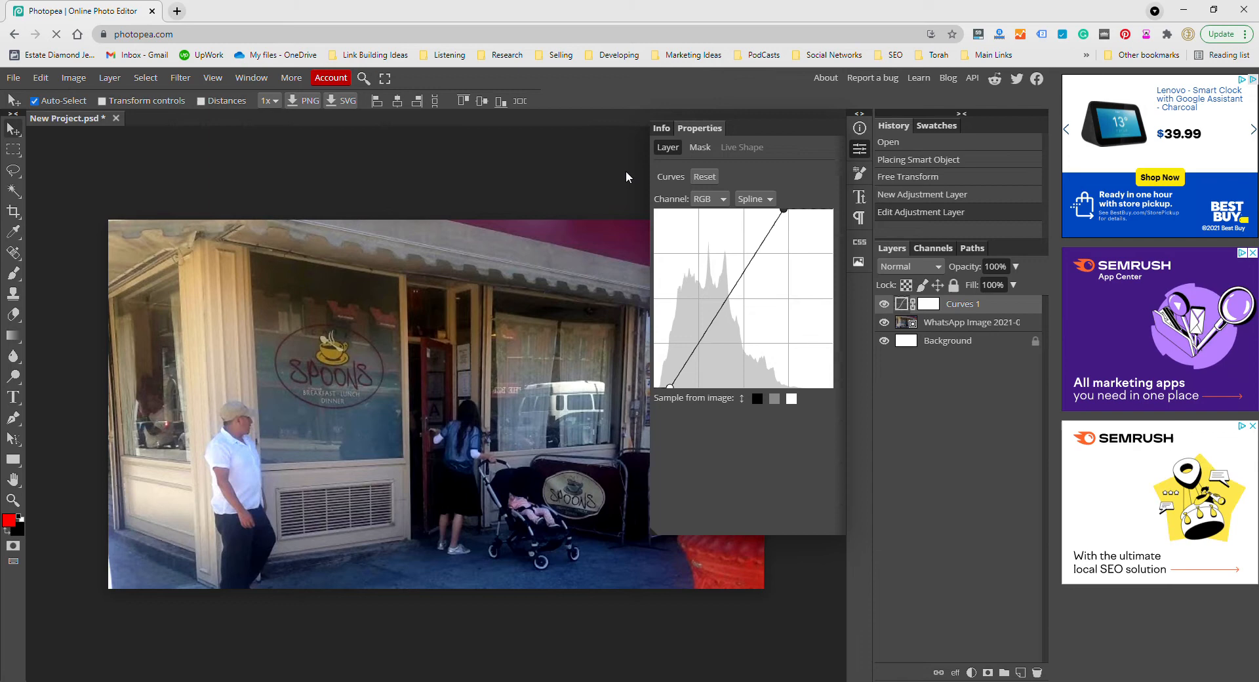
{"action": "left_click", "coordinate": [972, 322]}
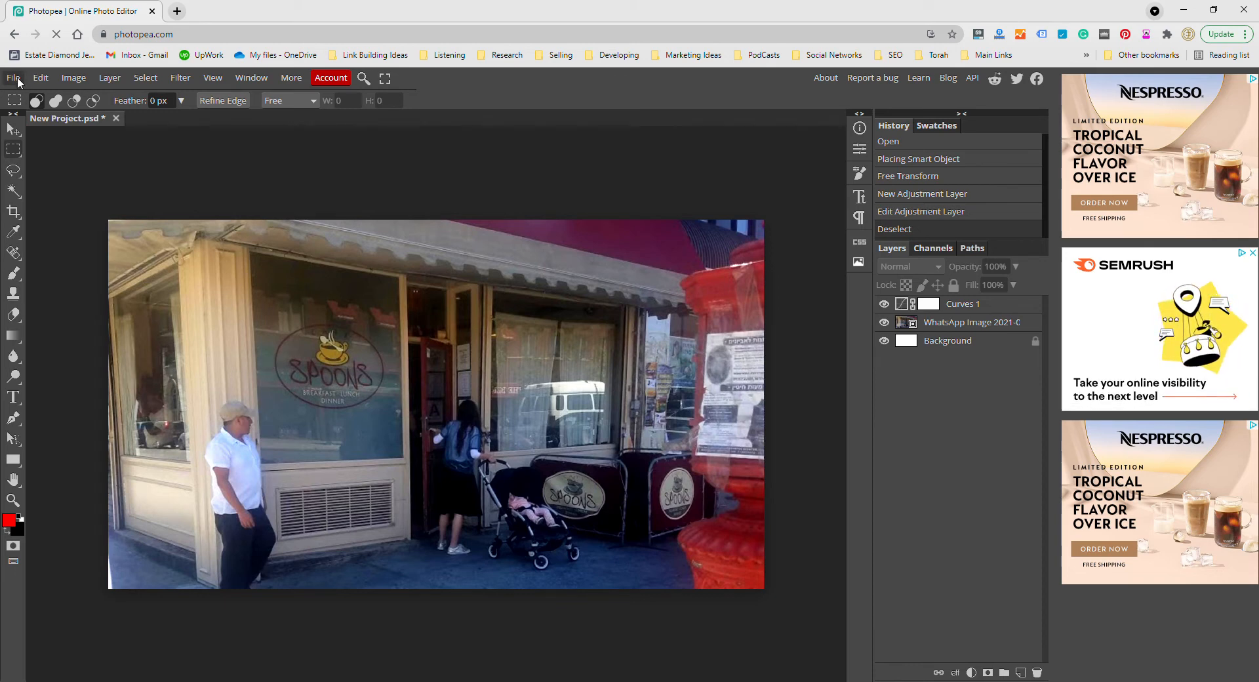
Choose File > Export as JPG for the storefront image
{"action": "left_click", "coordinate": [13, 78]}
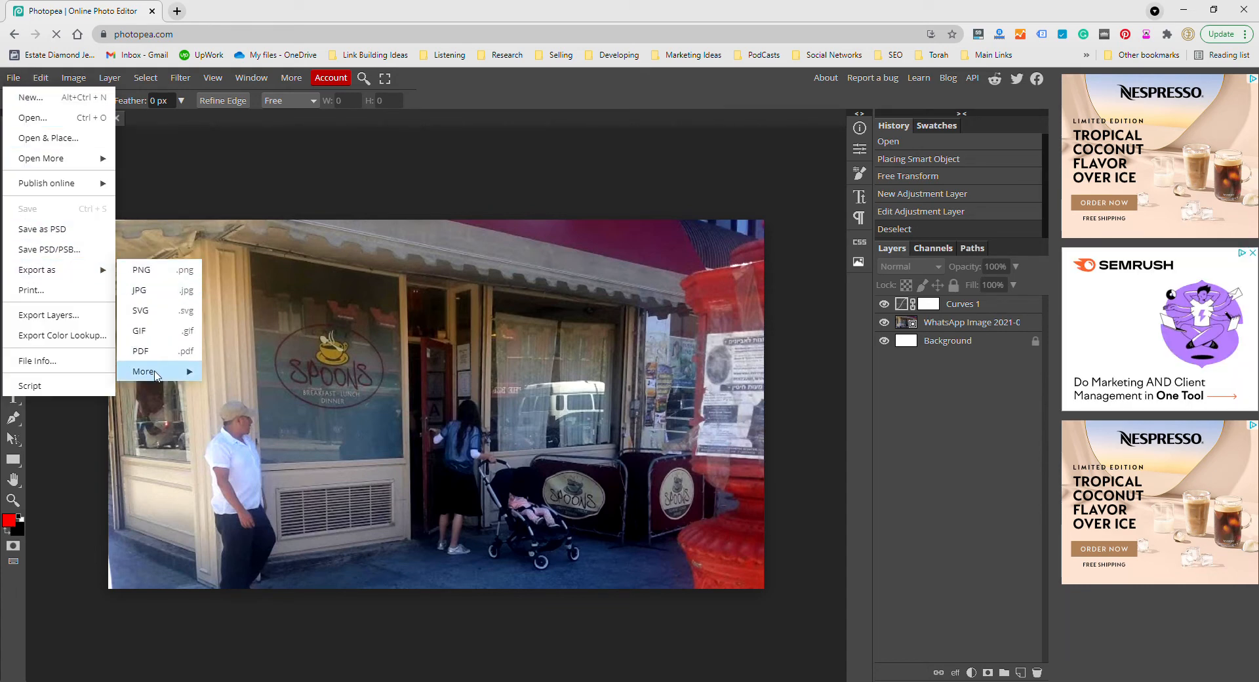
{"action": "mouse_move", "coordinate": [143, 371]}
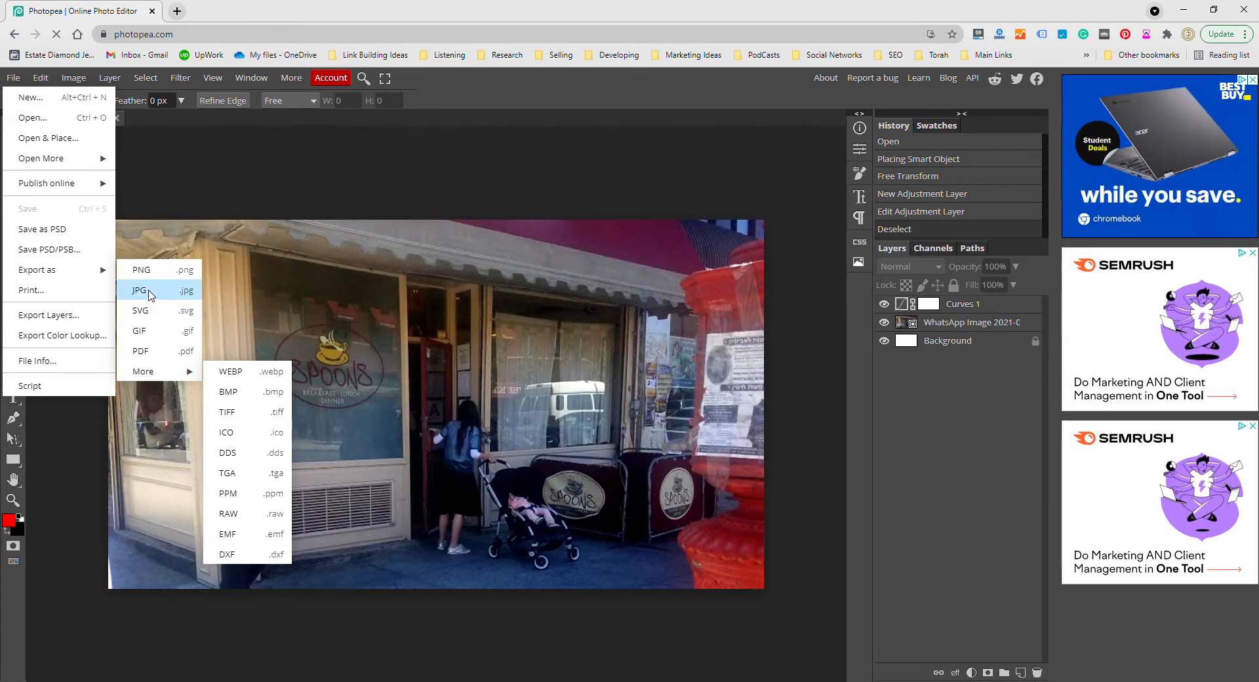
{"action": "left_click", "coordinate": [139, 290]}
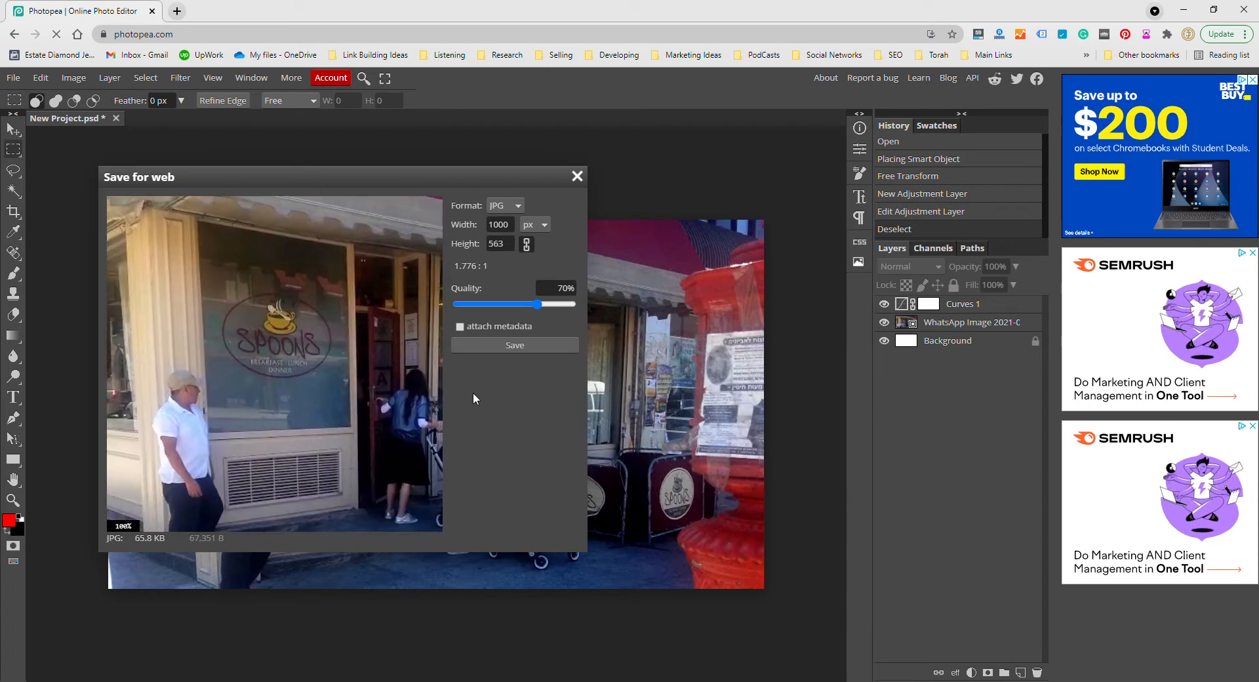
{"action": "mouse_move", "coordinate": [137, 532]}
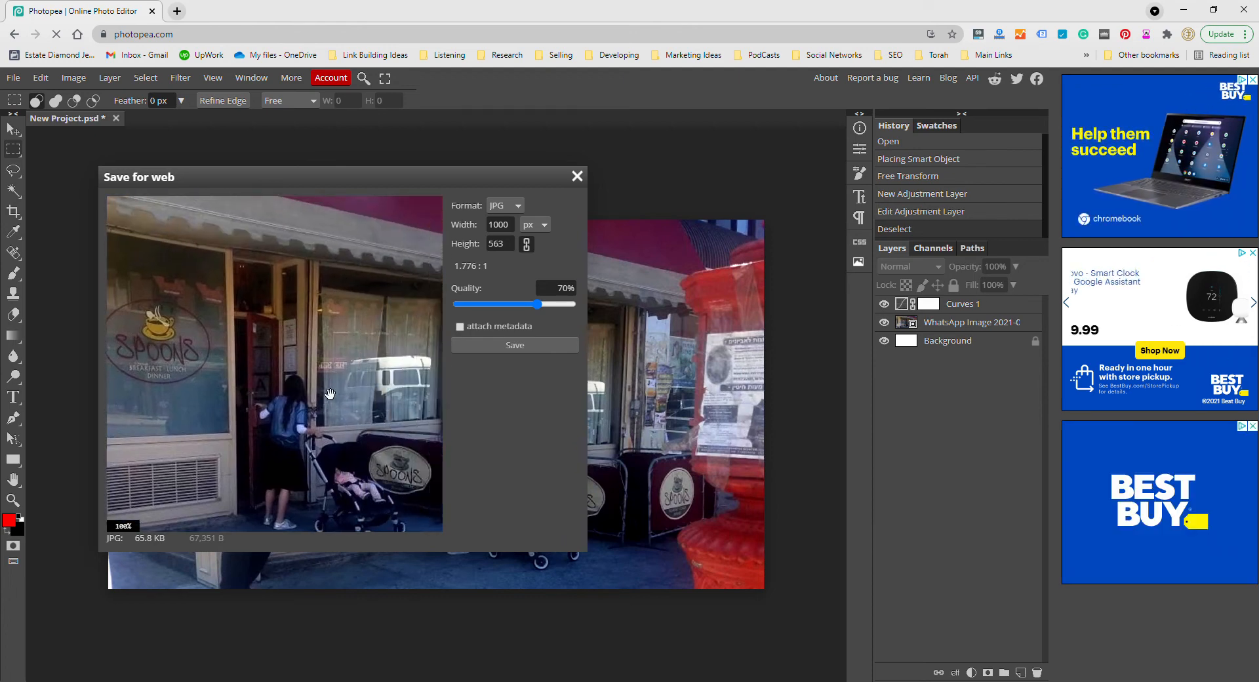
Pan the preview to the shop doorway and compare JPG quality between 0% and 100%
{"action": "left_click_drag", "start_coordinate": [522, 304], "coordinate": [537, 306]}
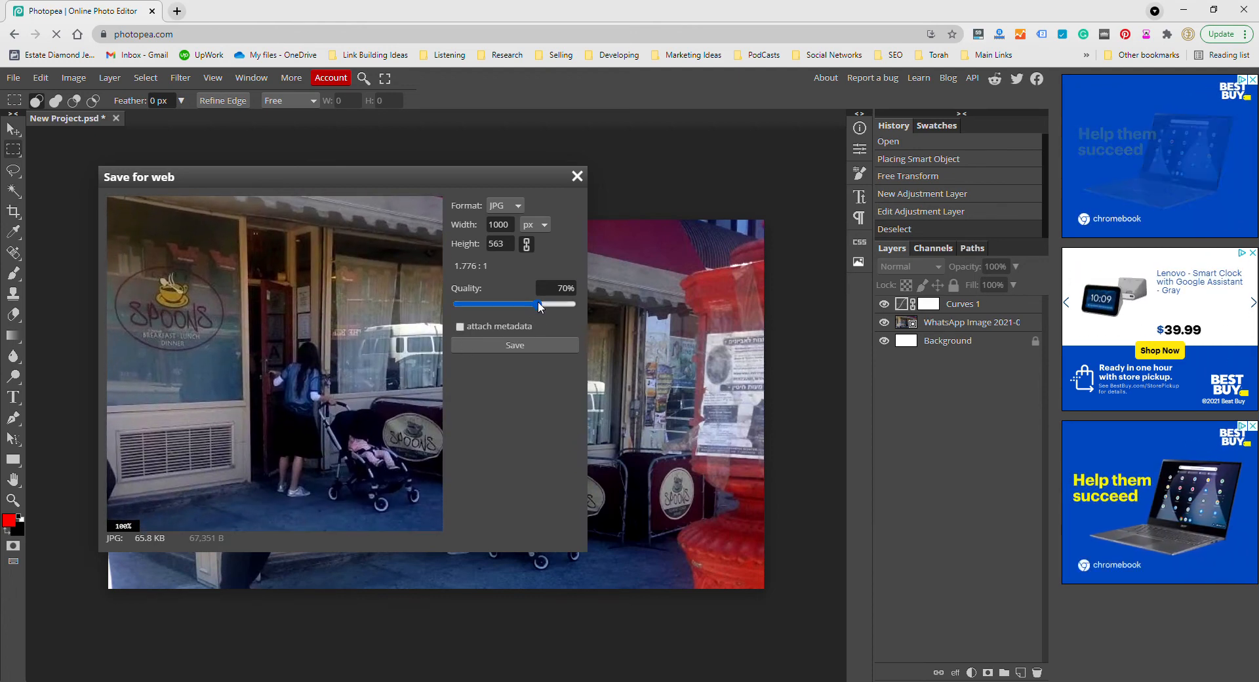
{"action": "left_click_drag", "start_coordinate": [541, 304], "coordinate": [509, 304]}
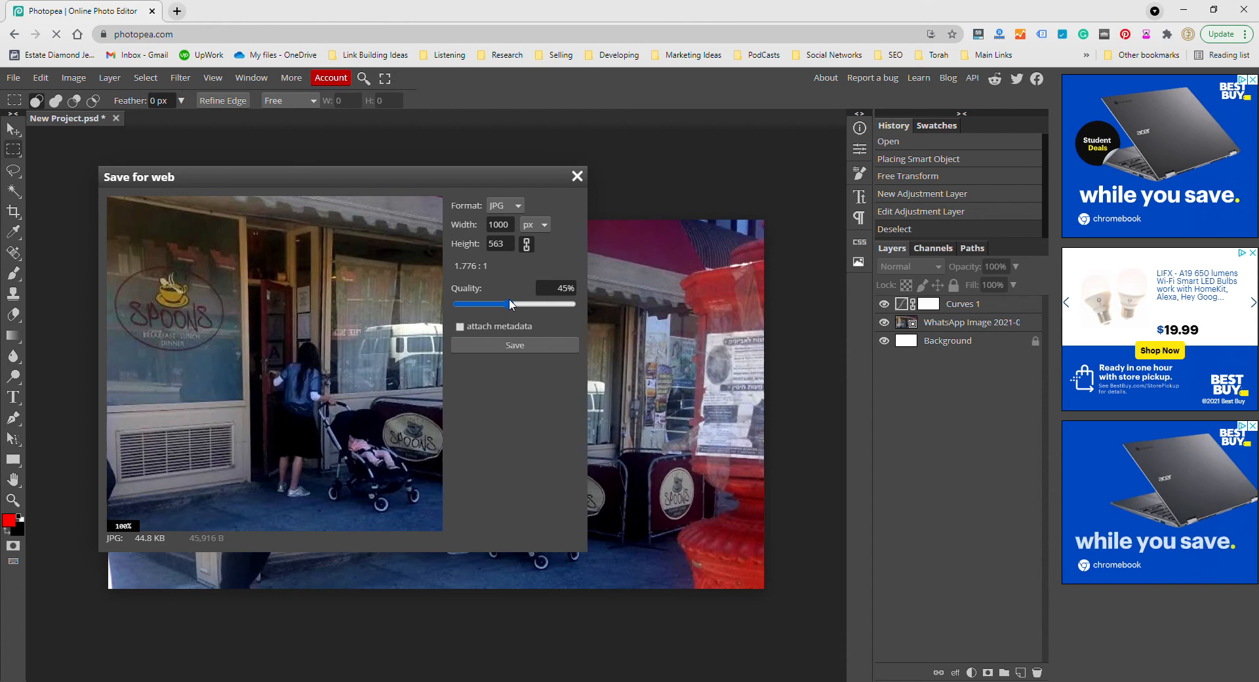
{"action": "left_click_drag", "start_coordinate": [509, 304], "coordinate": [494, 304]}
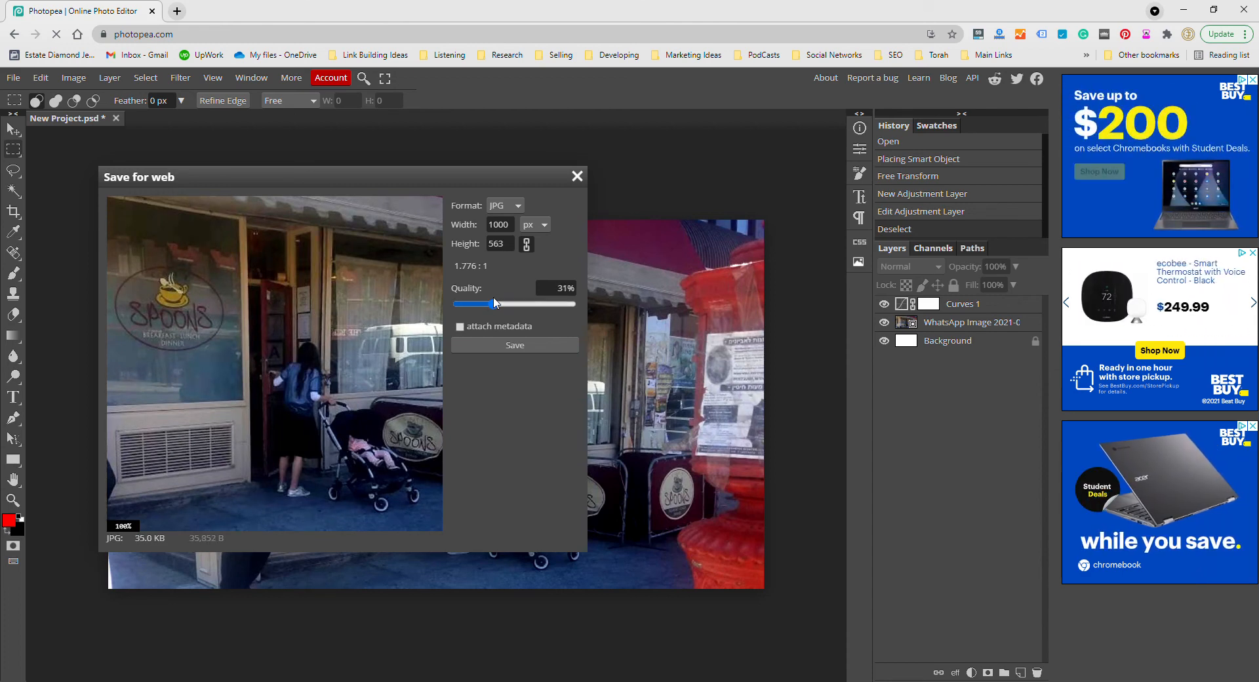
{"action": "left_click_drag", "start_coordinate": [496, 303], "coordinate": [456, 303]}
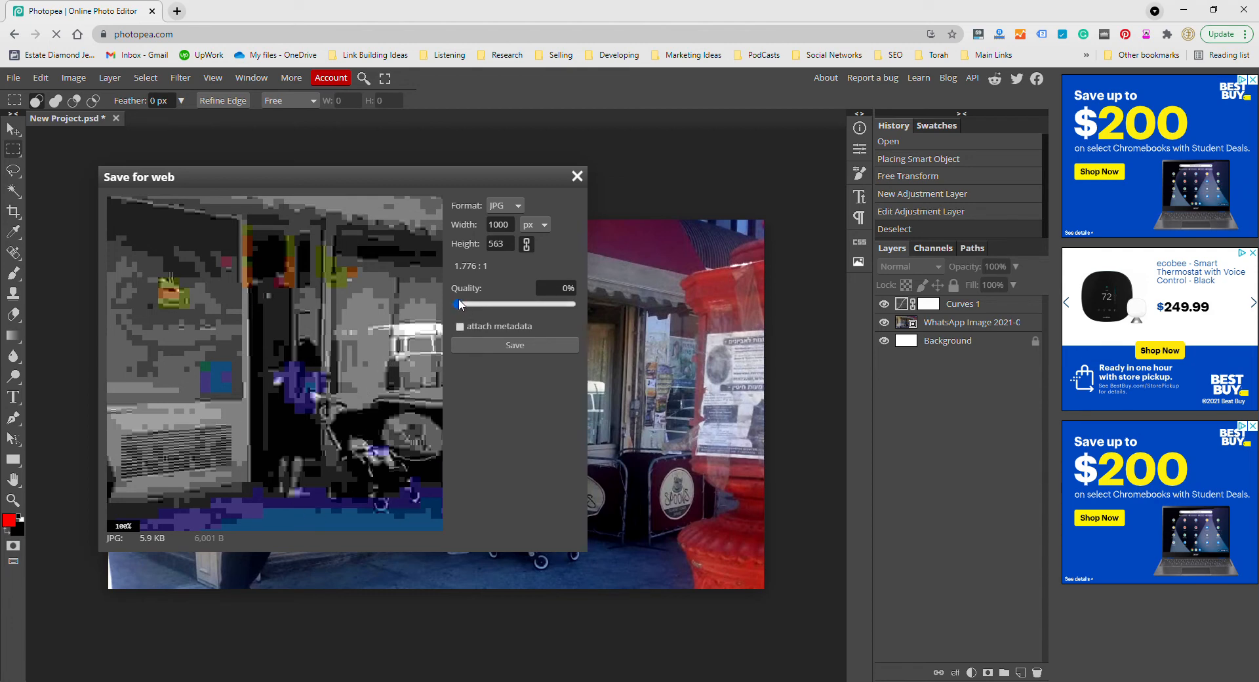
{"action": "left_click_drag", "start_coordinate": [458, 304], "coordinate": [483, 304]}
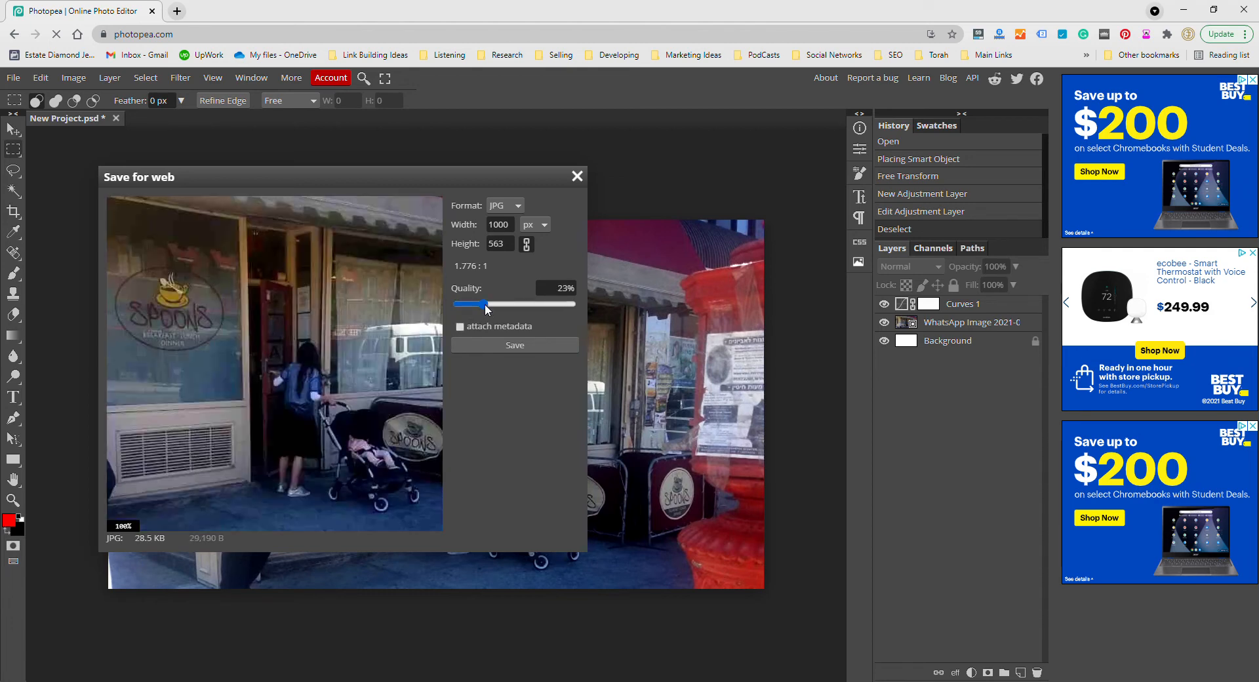
{"action": "left_click_drag", "start_coordinate": [482, 304], "coordinate": [520, 304]}
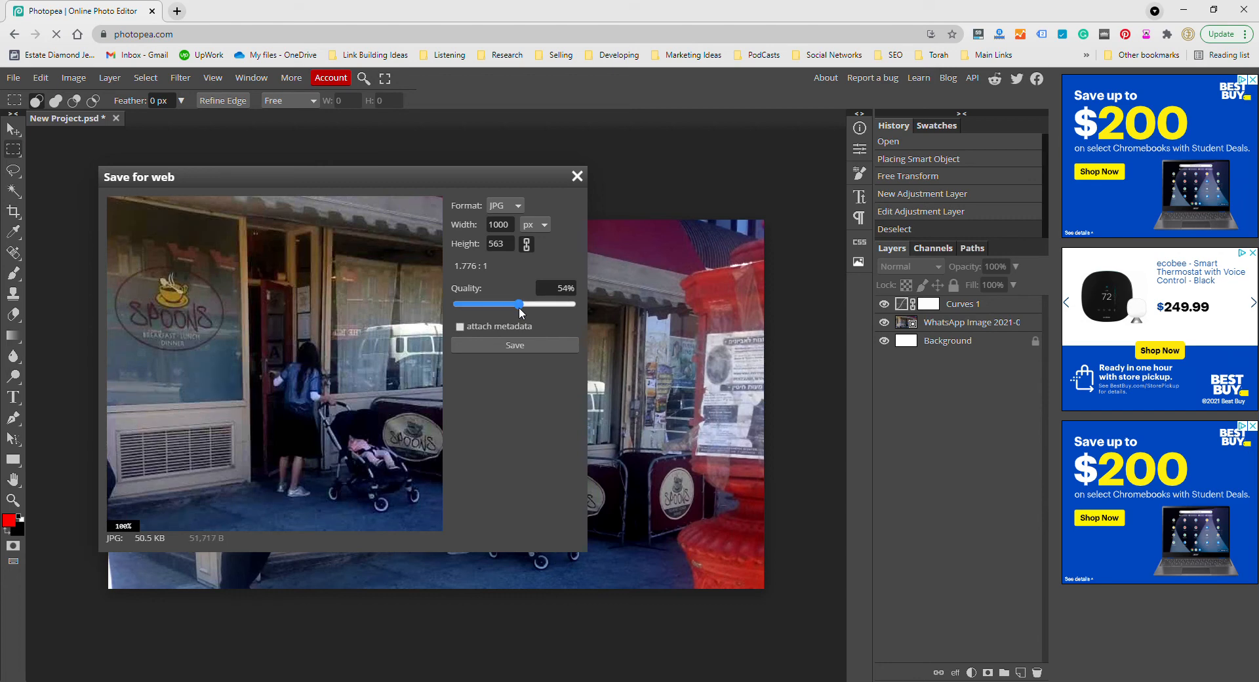
{"action": "left_click_drag", "start_coordinate": [518, 304], "coordinate": [572, 303]}
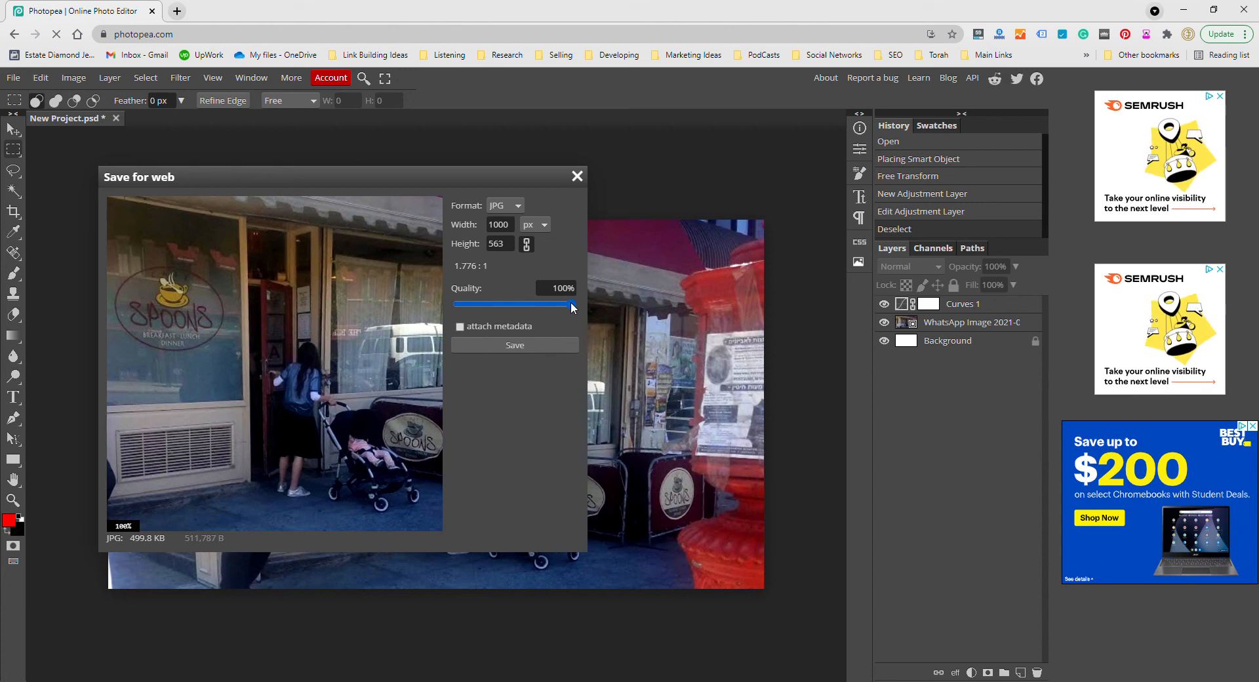
Set the JPG quality to exactly 50% and save New Project.jpg
{"action": "left_click_drag", "start_coordinate": [569, 303], "coordinate": [514, 304]}
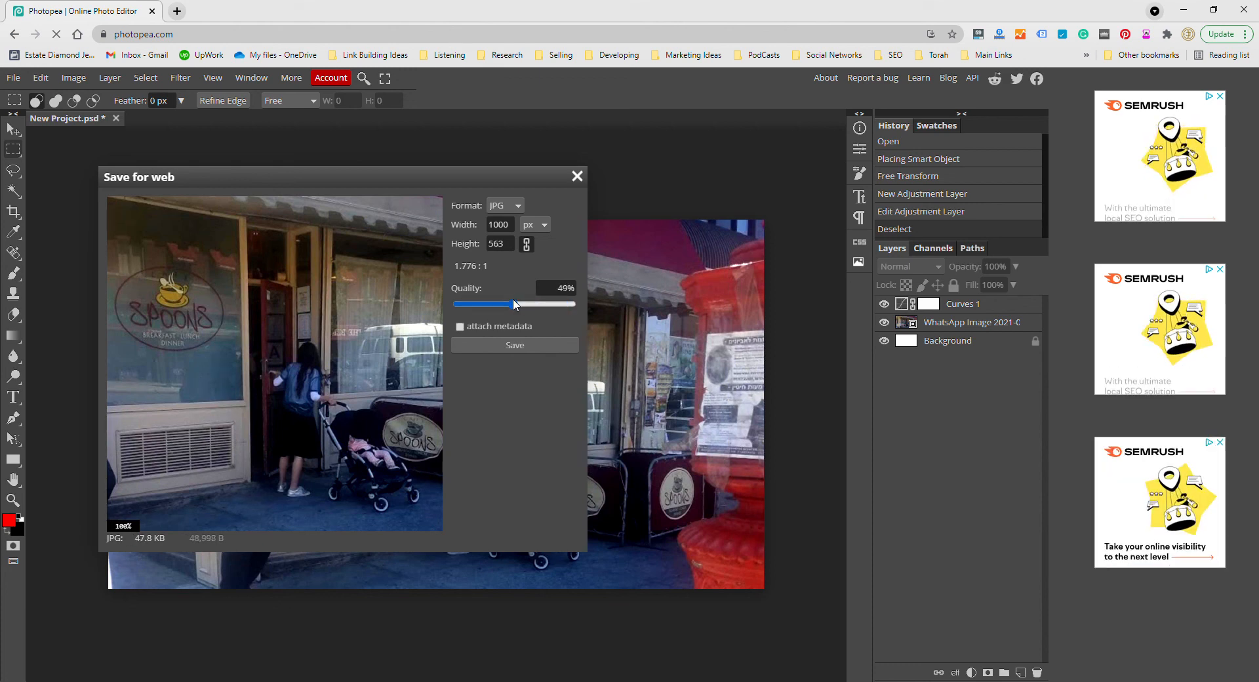
{"action": "left_click_drag", "start_coordinate": [511, 303], "coordinate": [515, 303]}
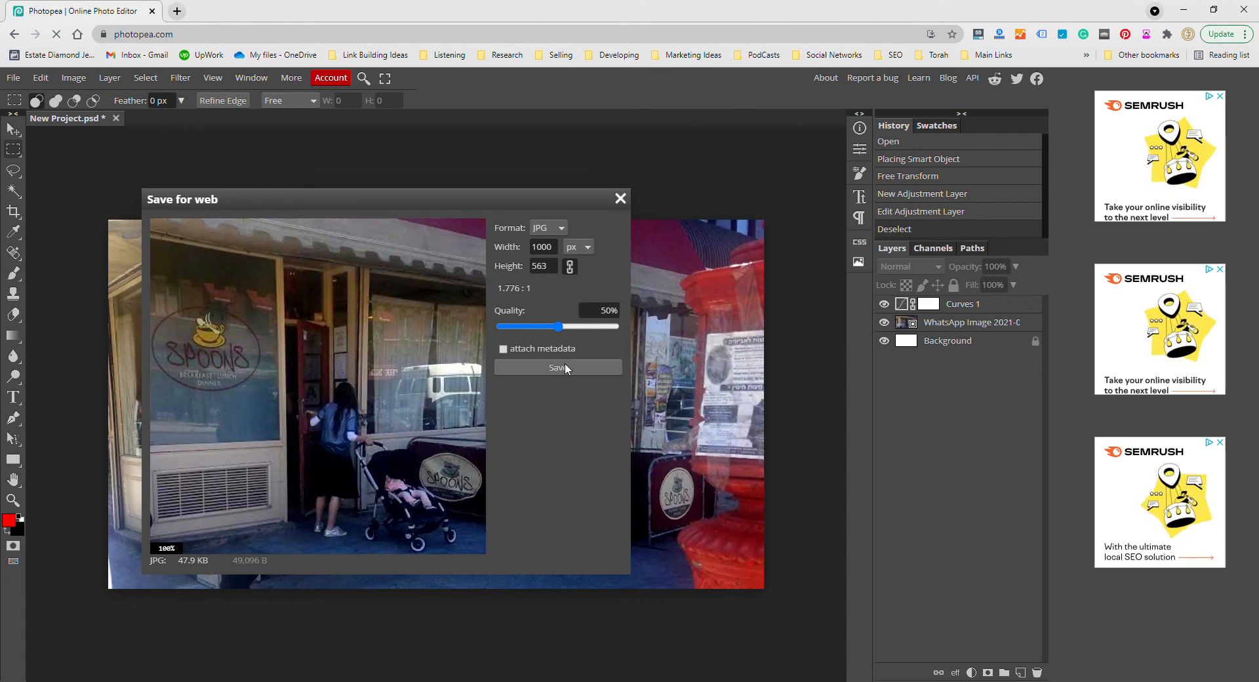
{"action": "left_click", "coordinate": [557, 368]}
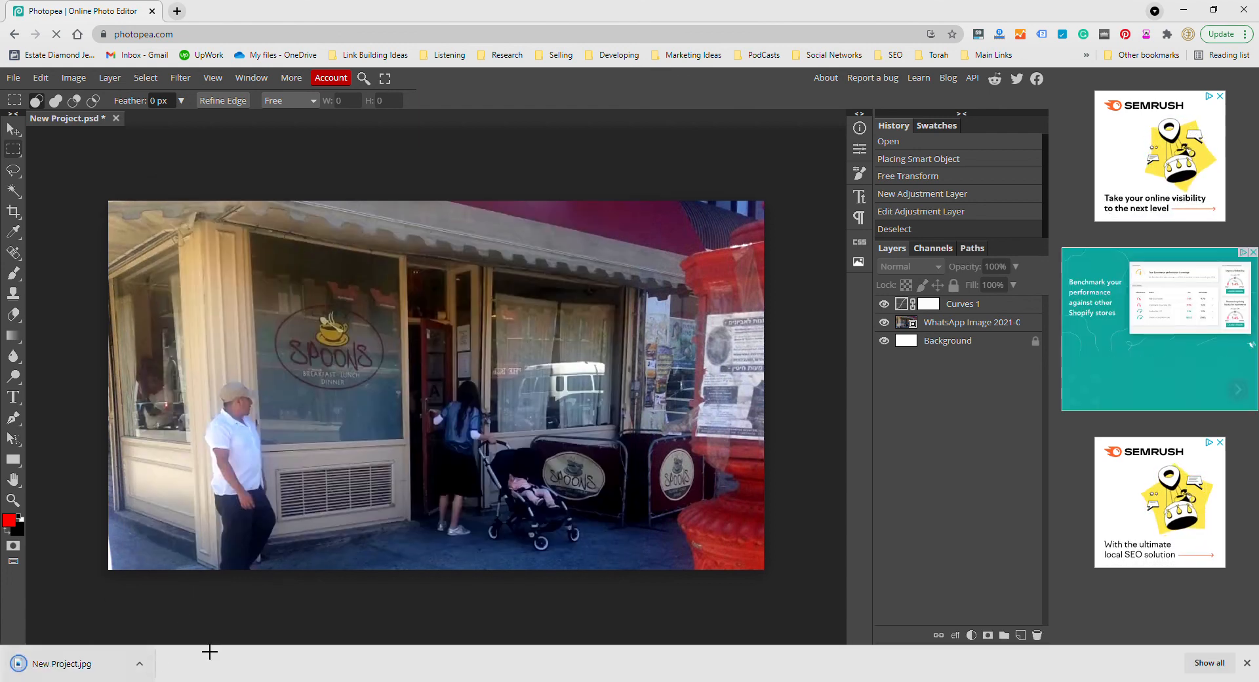